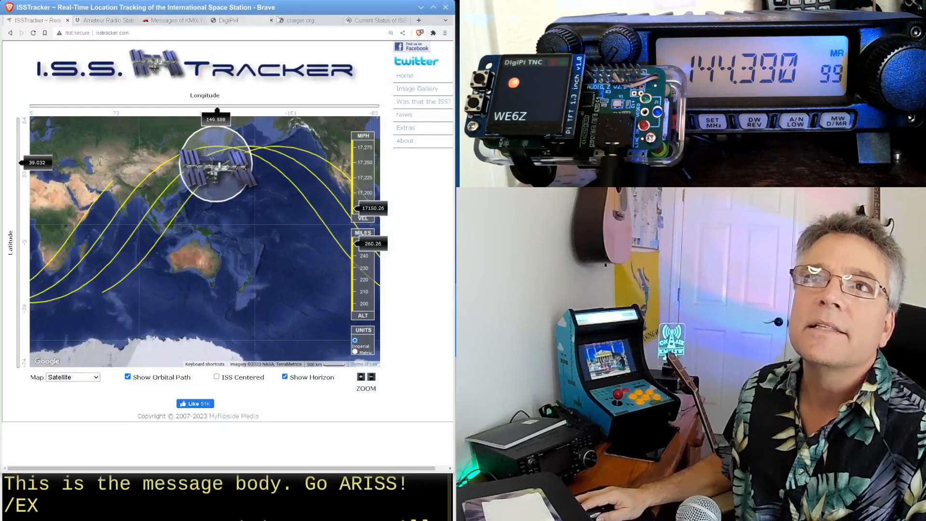
- Switch to the DigiPi4 browser tab showing the TNC & APRS igate service status
left_click(223, 20)
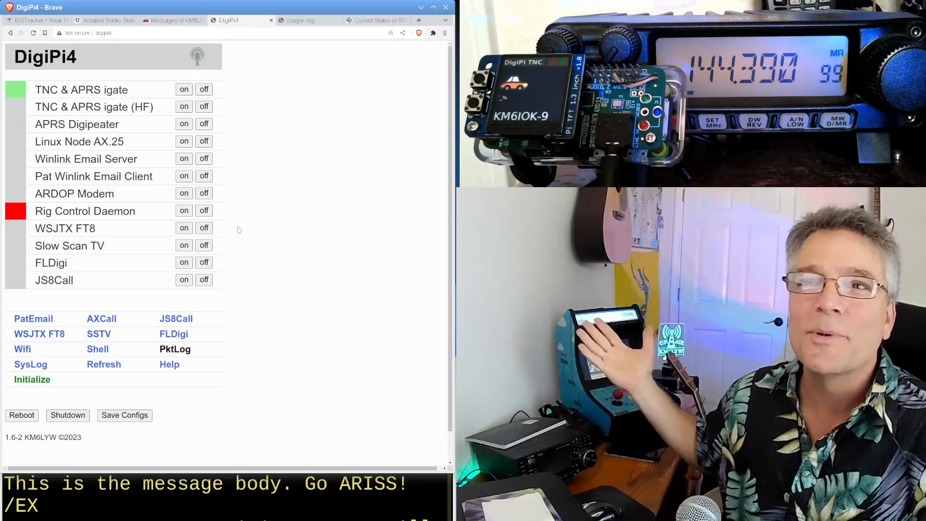
mouse_move(259, 102)
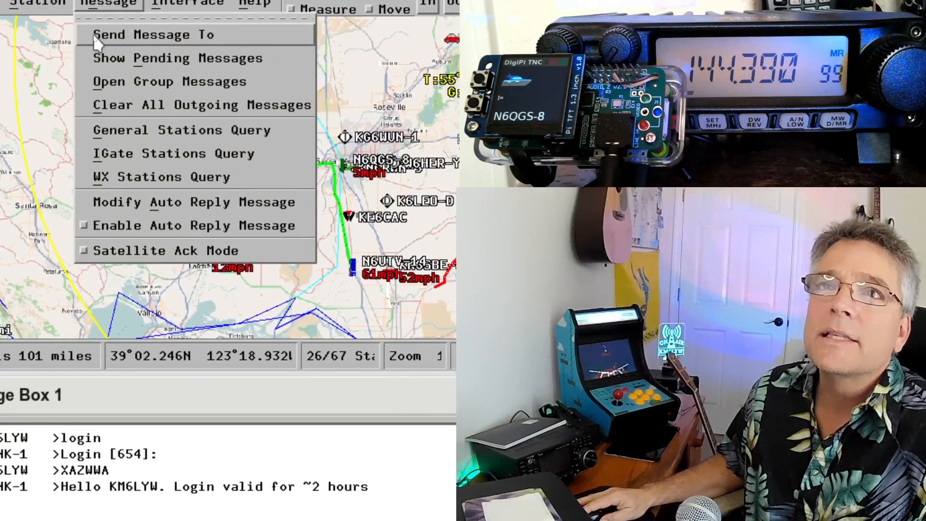
- Start a new outgoing Xastir message to station WLNK-1
left_click(153, 35)
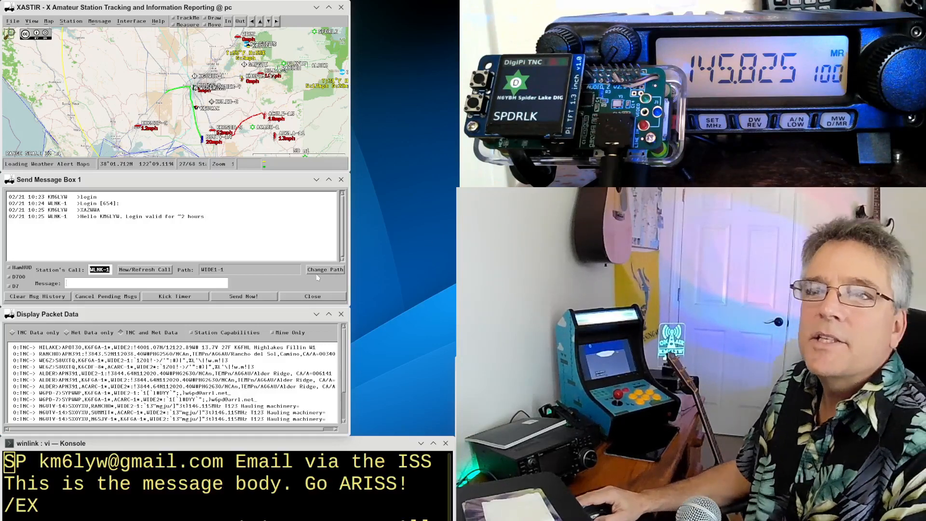
- Change the WLNK-1 message path to ARISS and apply it
left_click(324, 269)
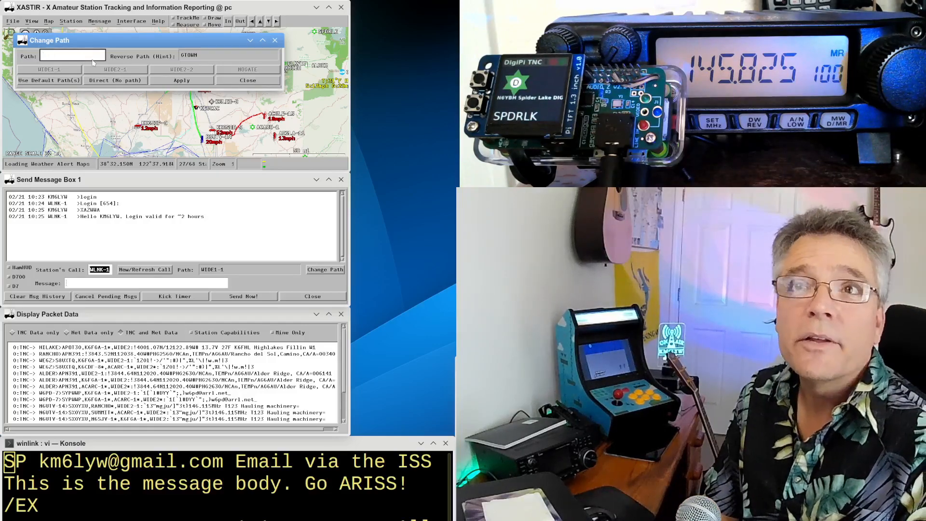
type("ARISS")
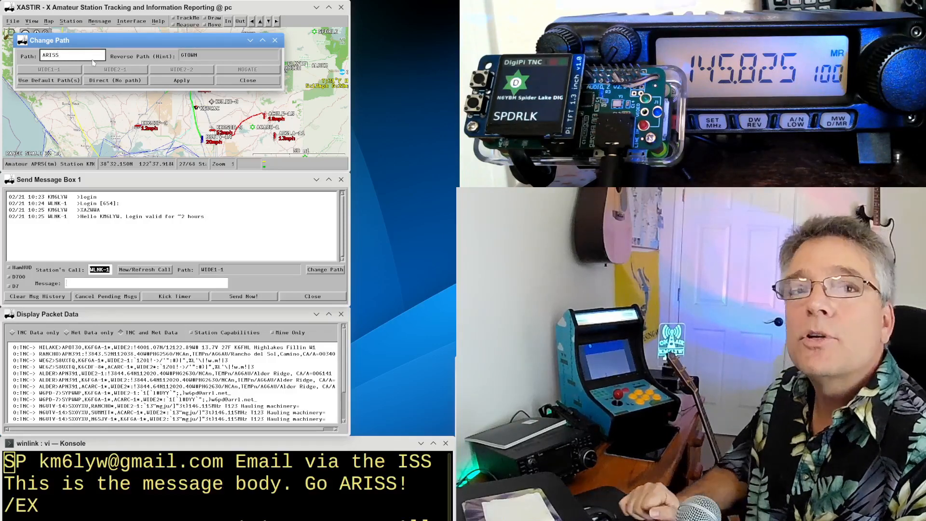
left_click(181, 81)
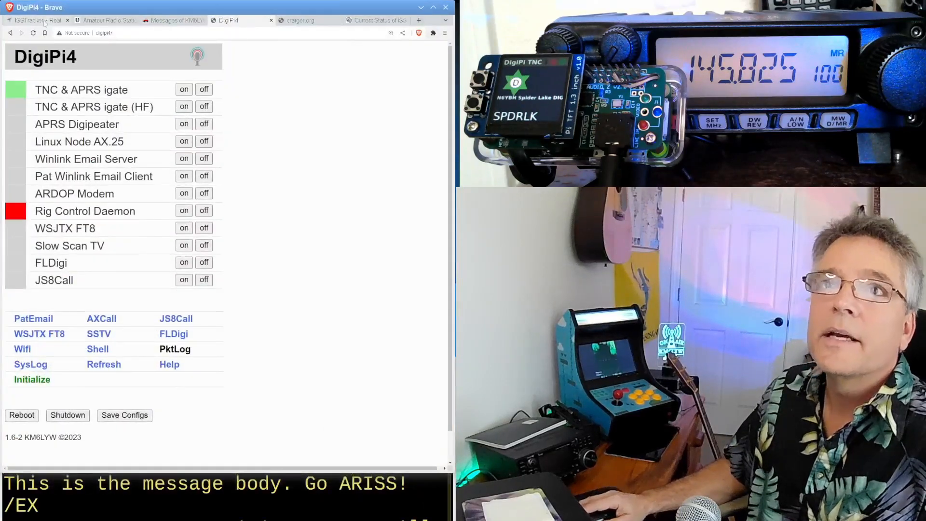
- Return to the WLNK-1 message window to paste the SP email command
left_click(35, 19)
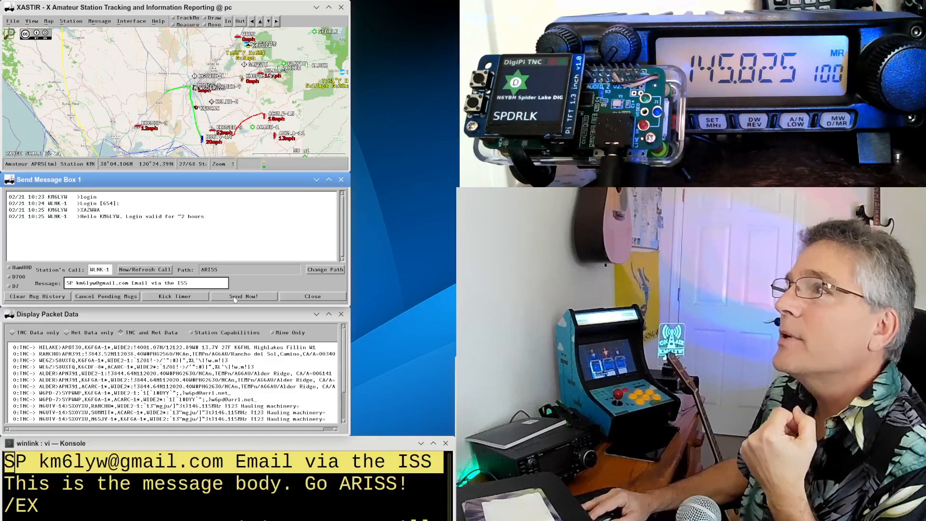
- Send the SP email command message to WLNK-1
left_click(244, 296)
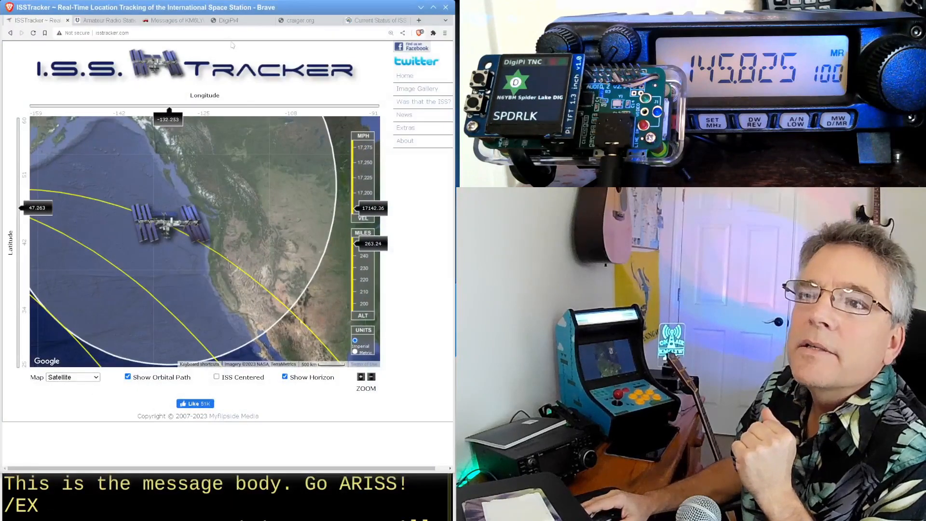
- Switch to the aprs.fi Messages tab listing WLNK-1 login exchanges
left_click(171, 20)
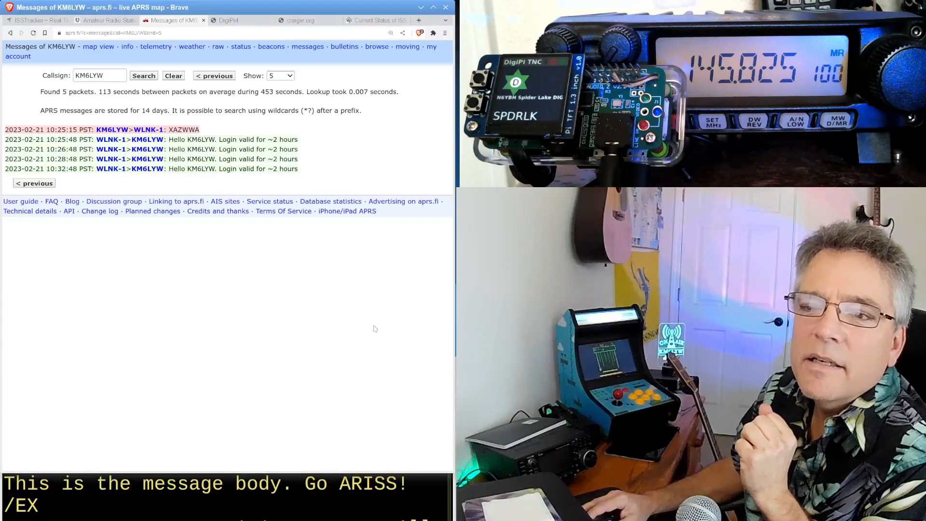
- Refresh the KM6LYW aprs.fi message log, then return to Xastir's messaging window
left_click(33, 32)
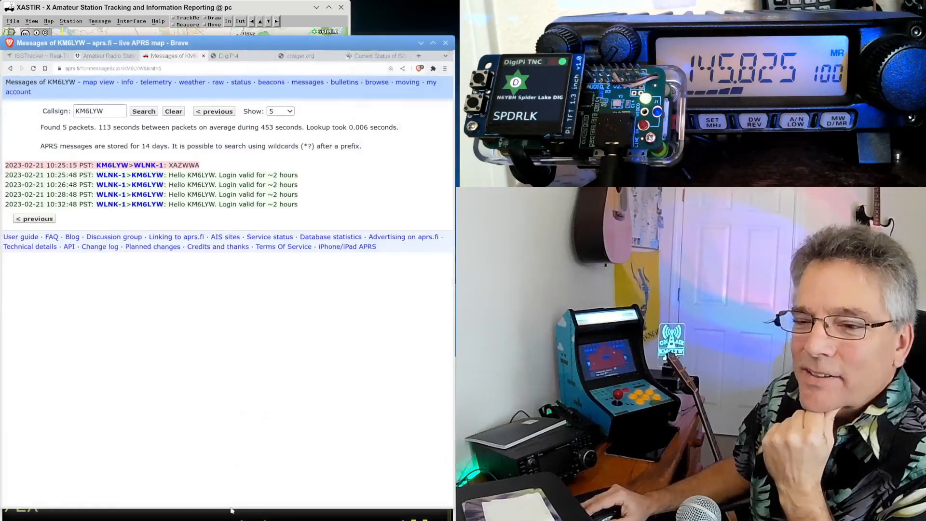
left_click(33, 68)
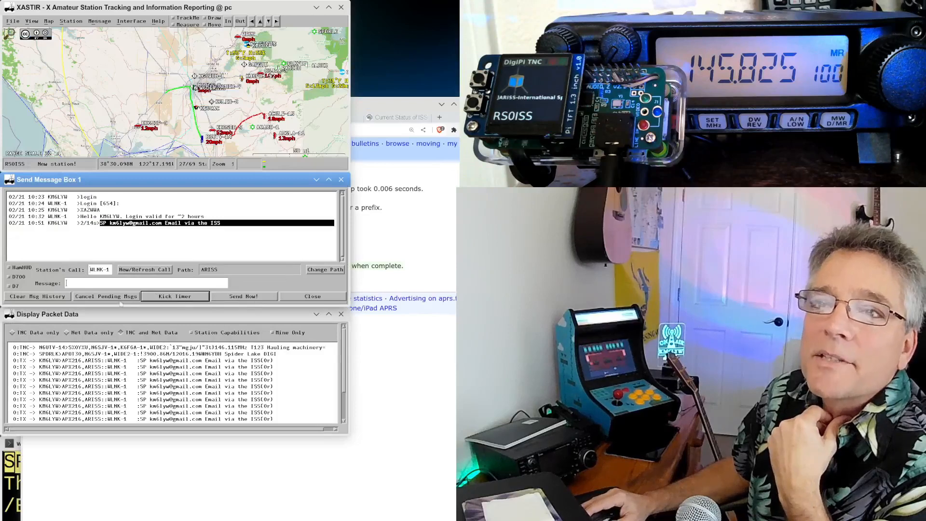
- Cancel pending messages and send body text 'This is the message body. Go ARISS!'
left_click(105, 295)
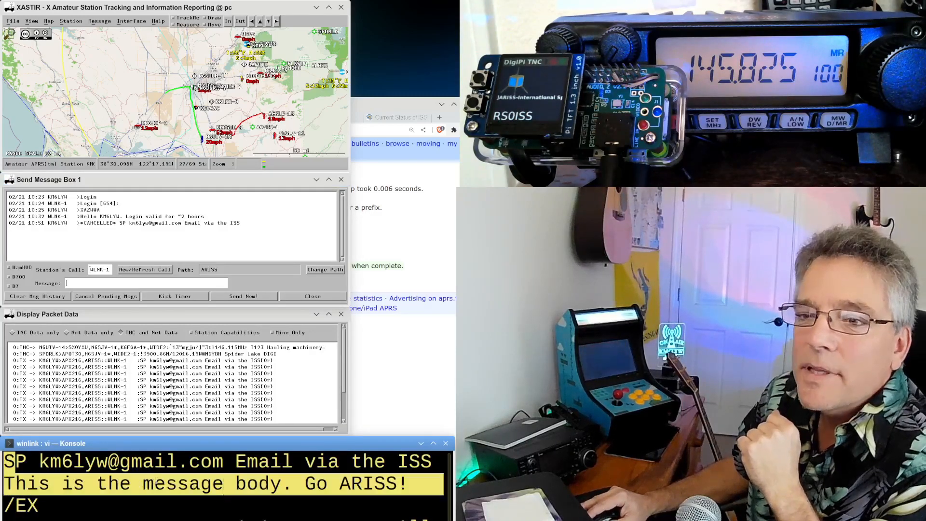
type("This is the message body. Go ARISS!")
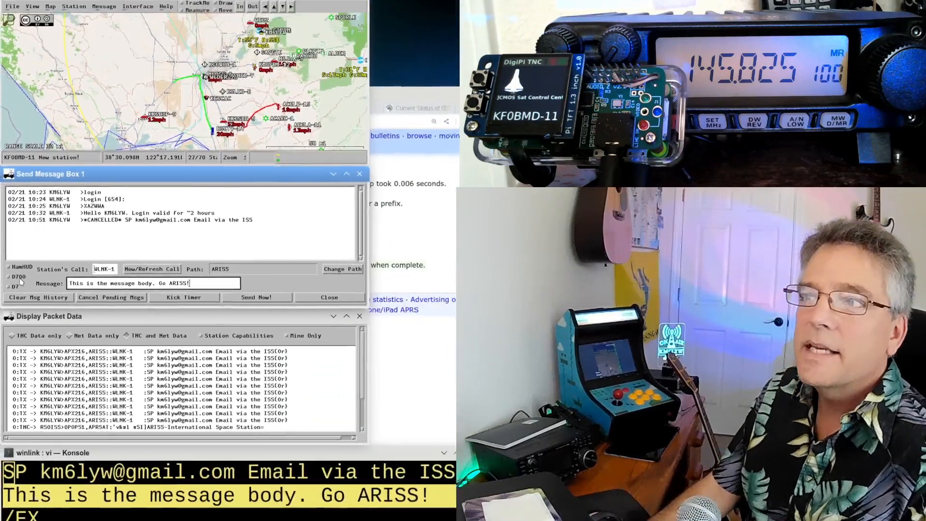
left_click(244, 295)
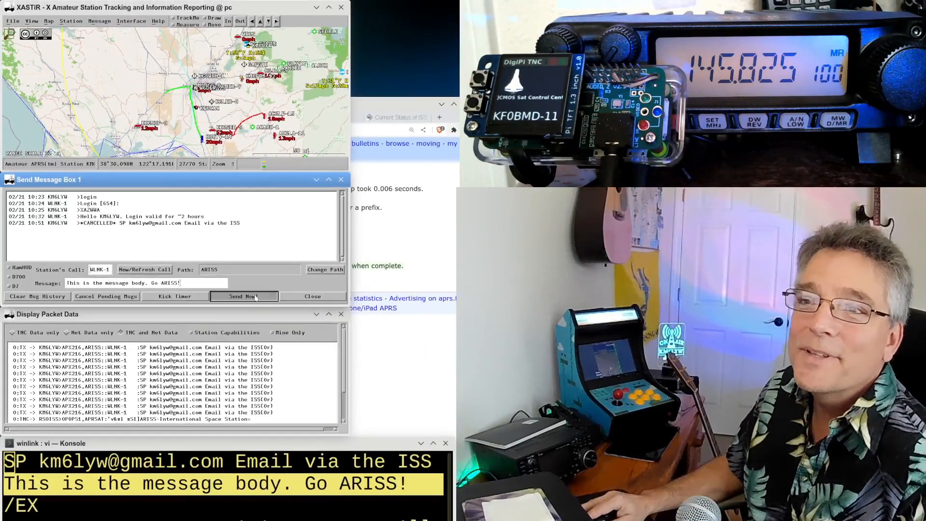
- Transmit the message body to WLNK-1 via ARISS from Send Message Box 1
left_click(243, 296)
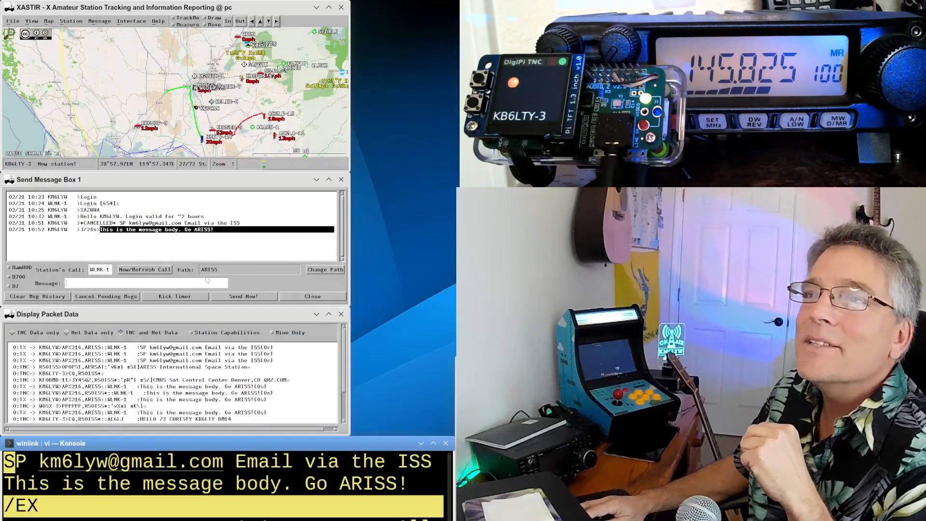
- Send the '/EX' end-of-message marker to WLNK-1
type("/EX")
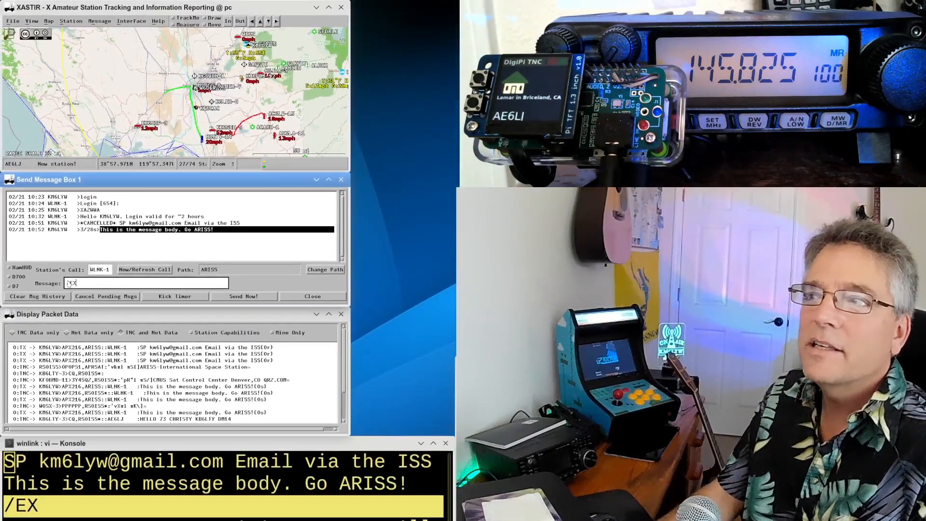
left_click(242, 296)
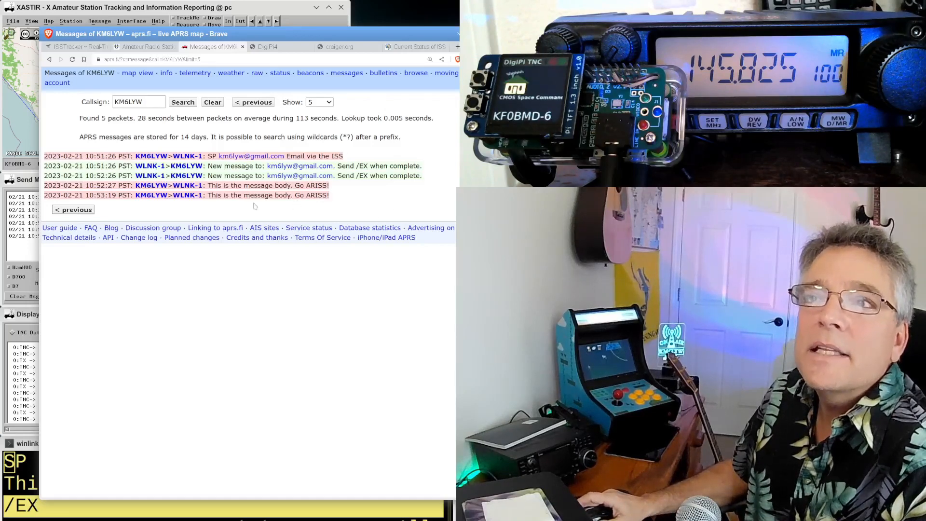
- Select the KM6LYW message log rows showing the new-message reply and sent body
left_click_drag(47, 184, 330, 194)
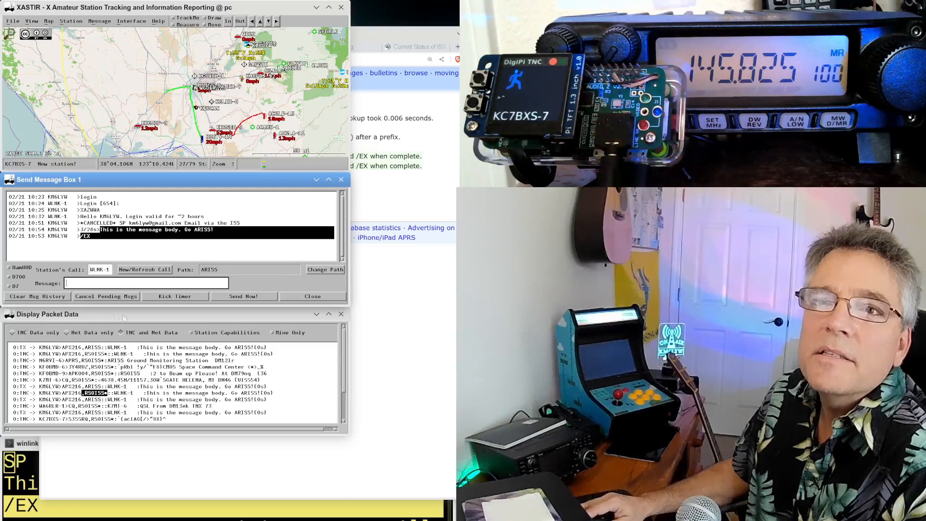
- Cancel pending messages and resend '/EX' to WLNK-1 via the ISS
left_click(105, 296)
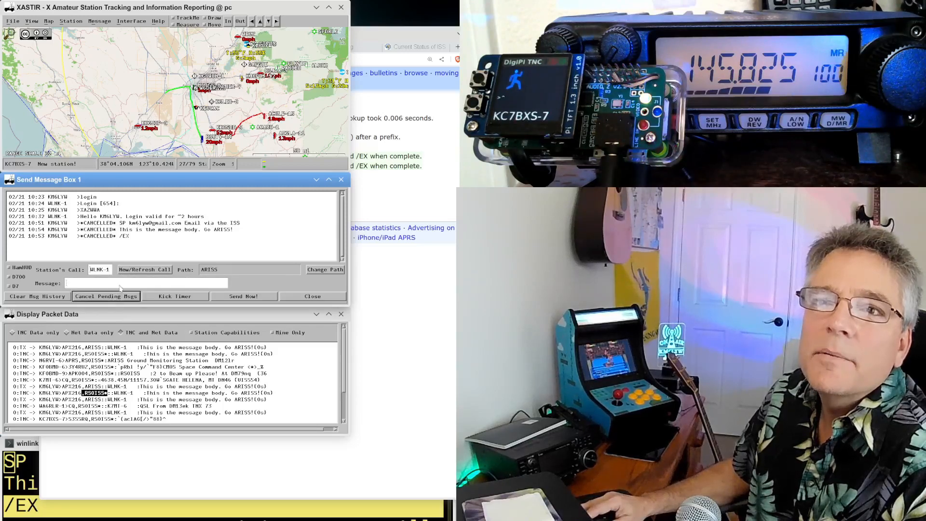
type("/")
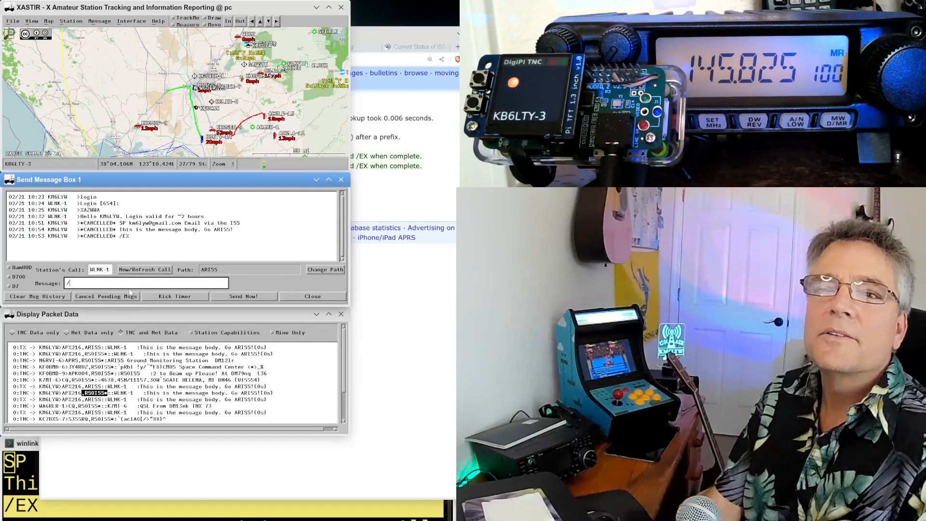
type("EX")
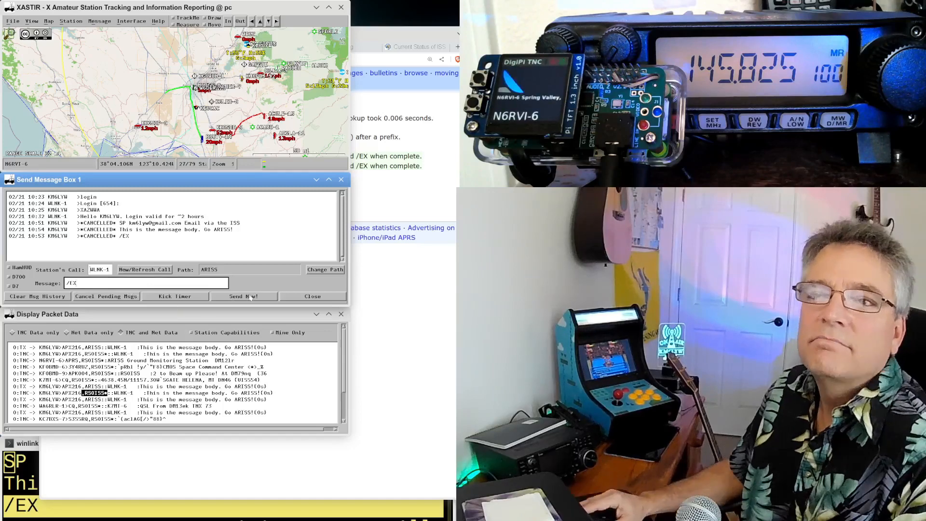
left_click(243, 296)
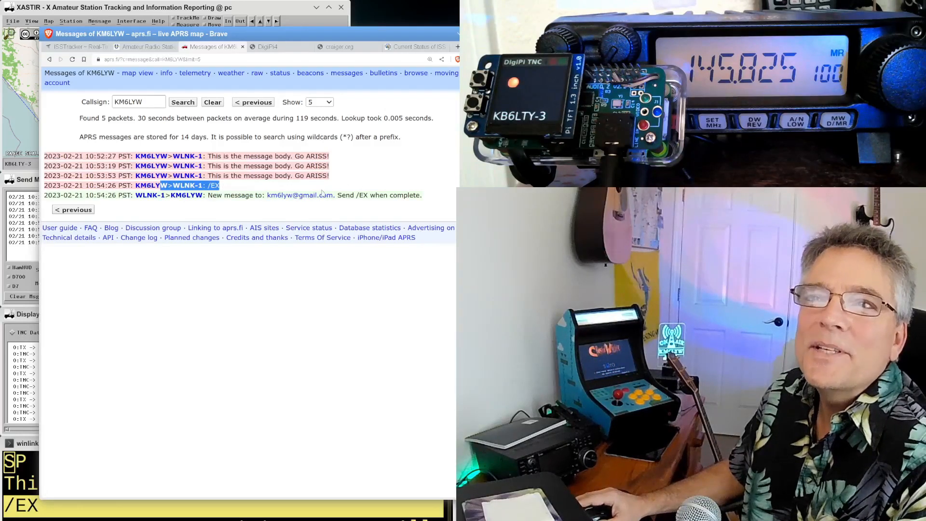
- Highlight the /EX entry in the aprs.fi message history
double_click(282, 176)
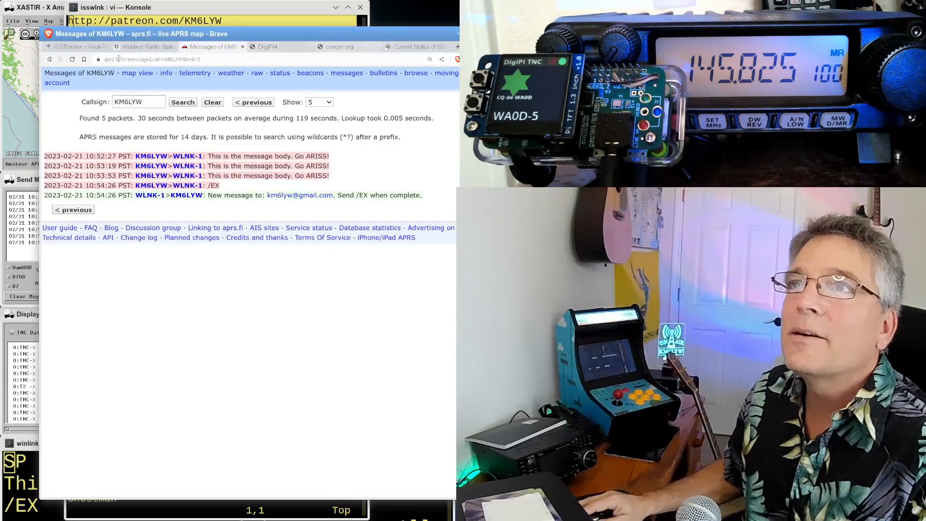
- Switch to the DigiPi4 tab showing its services and on/off switches
left_click(268, 47)
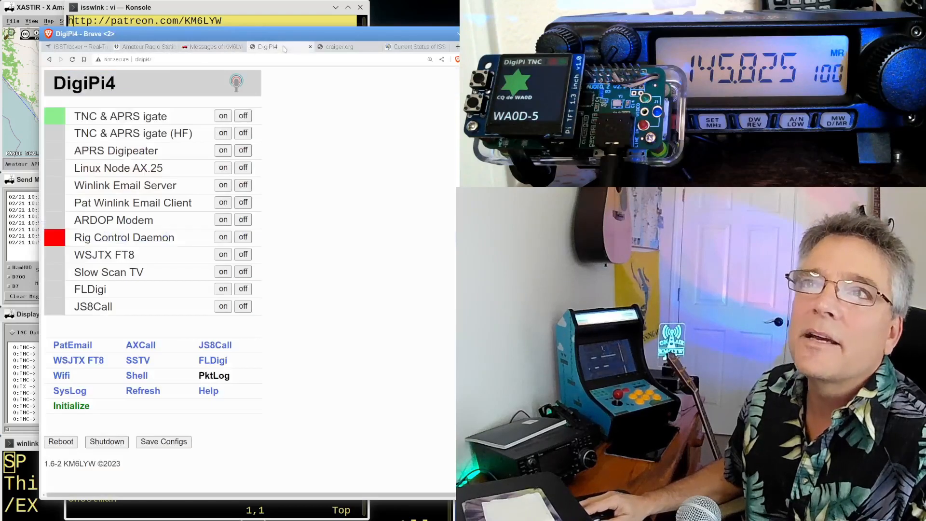
left_click(337, 47)
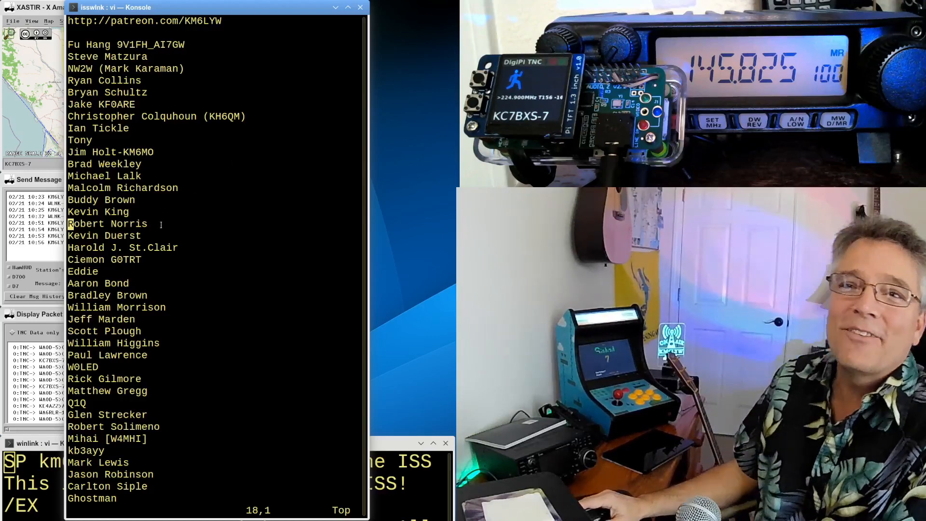
- Scroll the isswlnk patron list in Konsole down to its last line
scroll("down", 3)
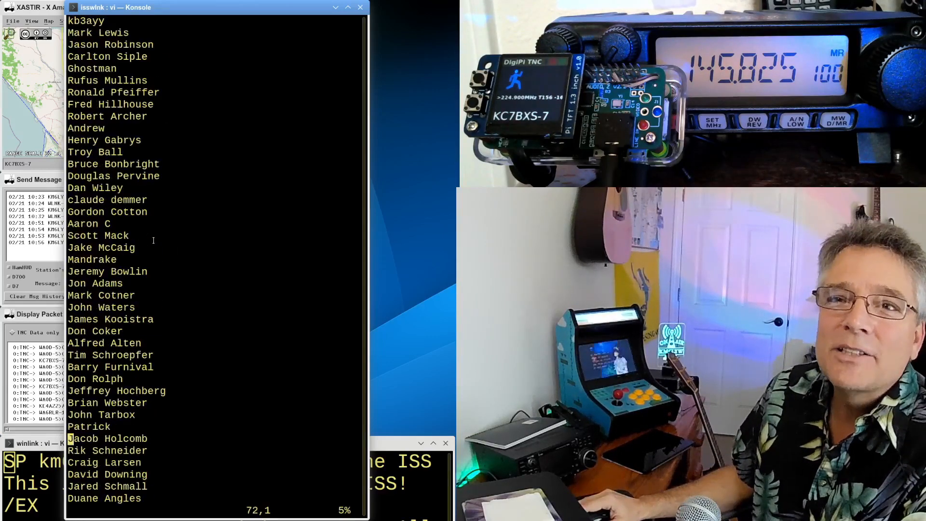
scroll("down", 3)
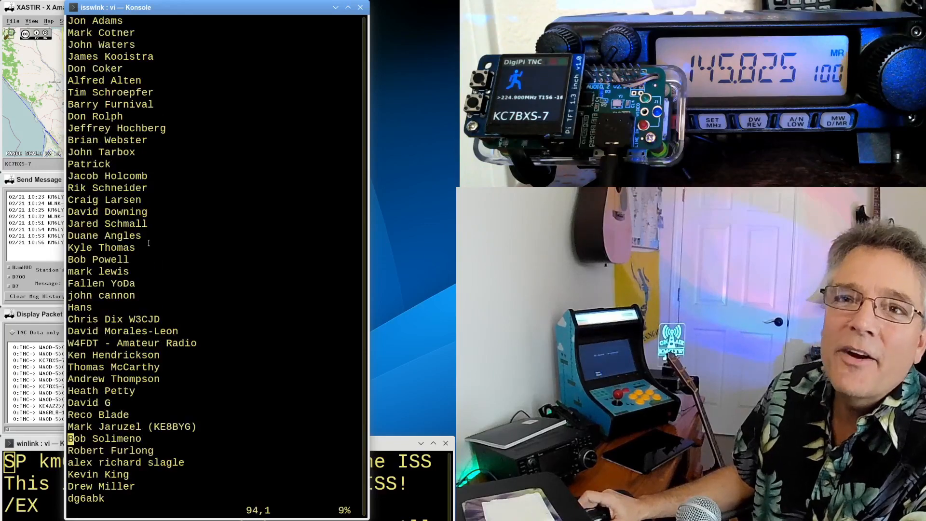
scroll("down", 3)
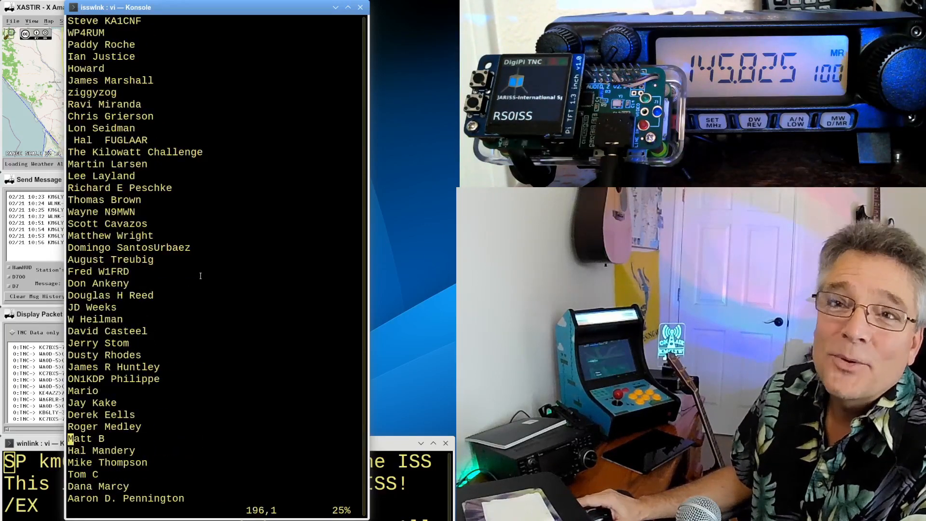
scroll("down", 3)
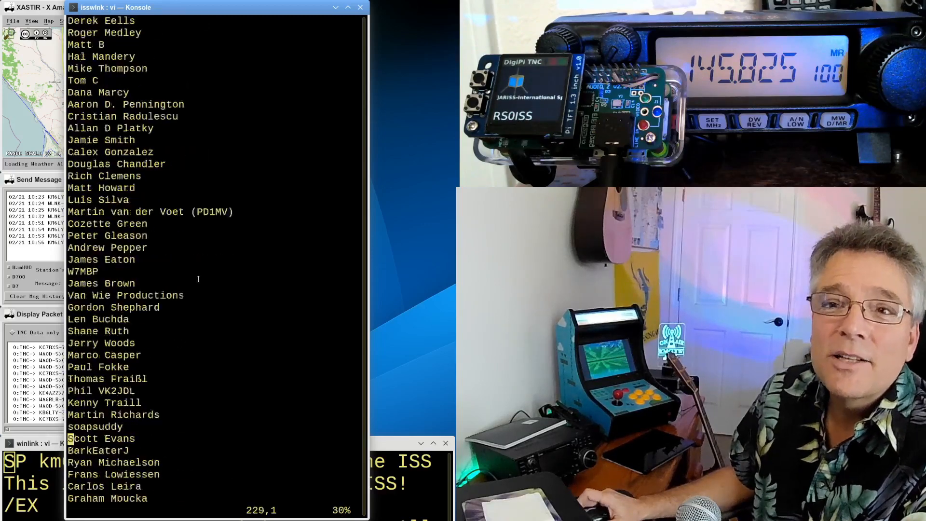
scroll("down", 3)
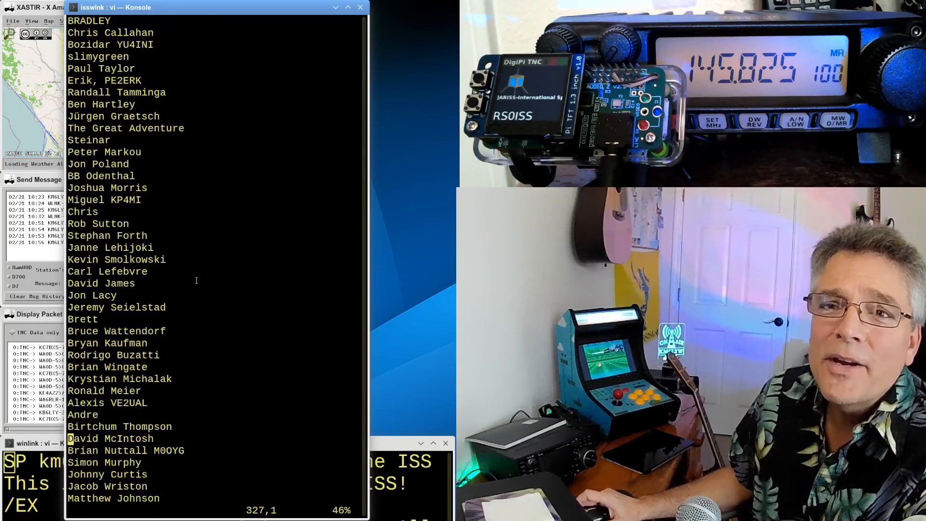
scroll("down", 3)
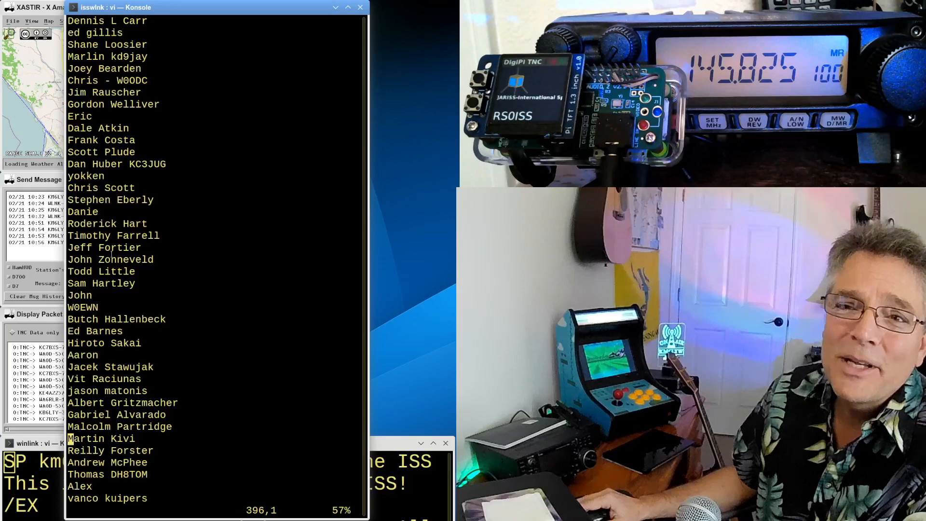
scroll("down", 3)
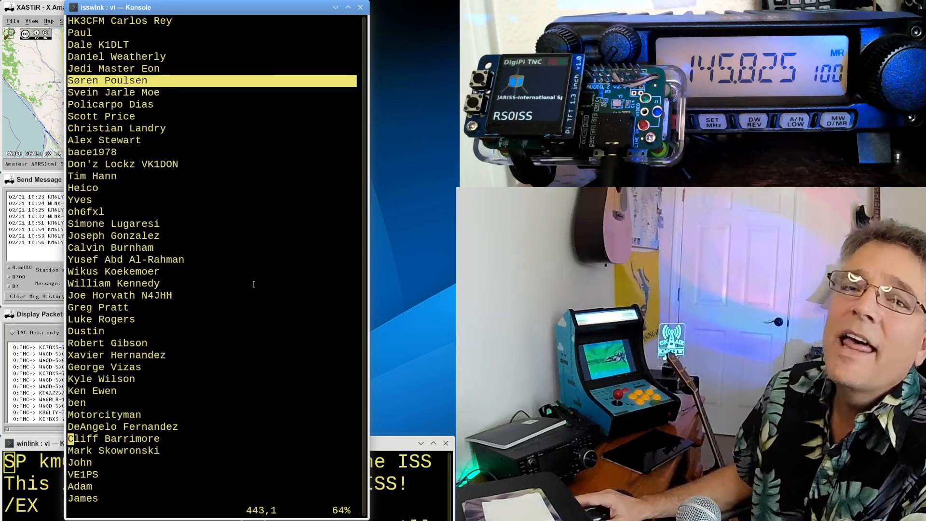
scroll("down", 3)
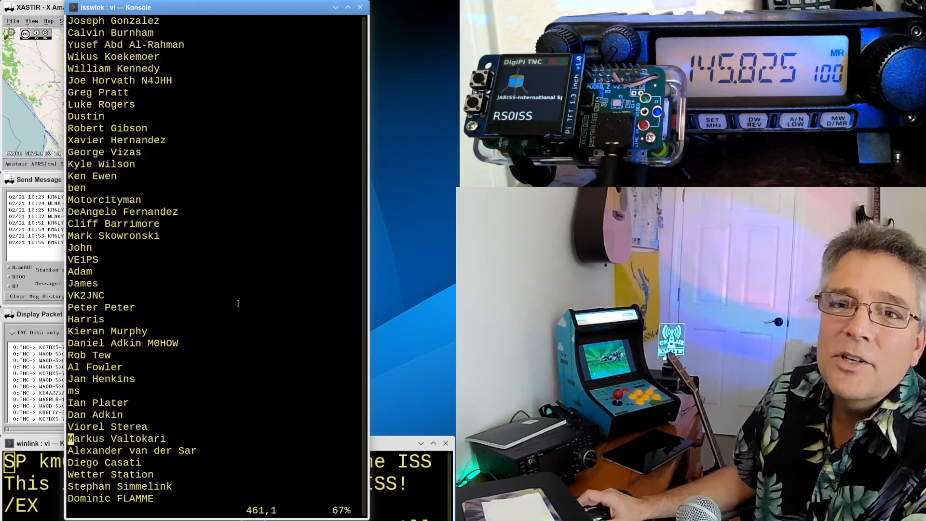
scroll("down", 3)
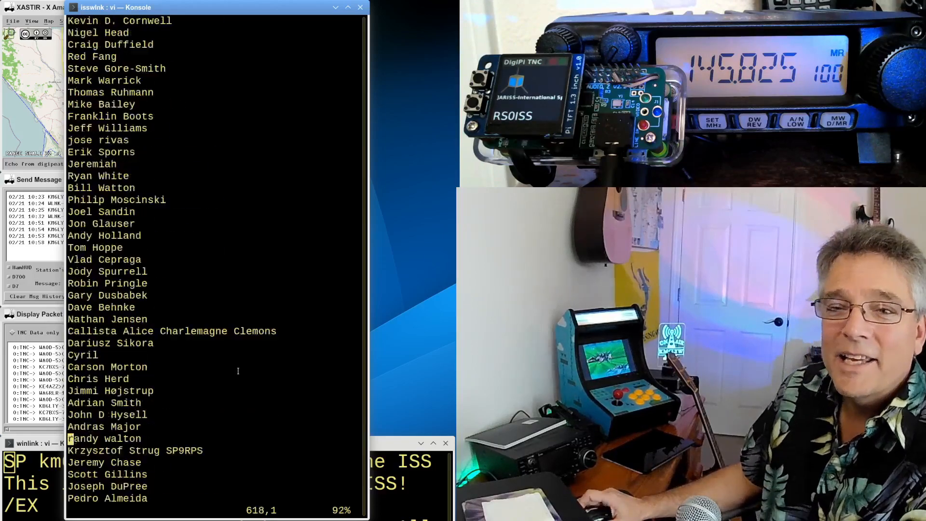
scroll("down", 3)
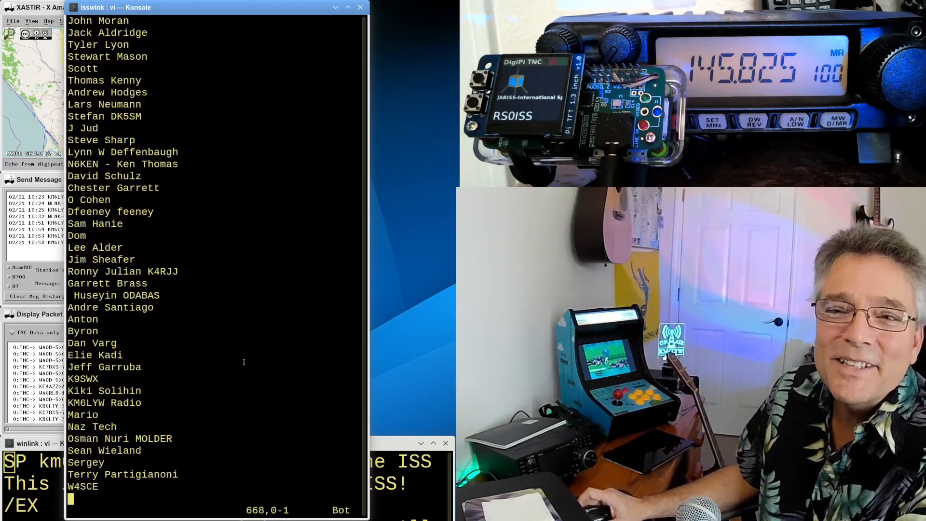